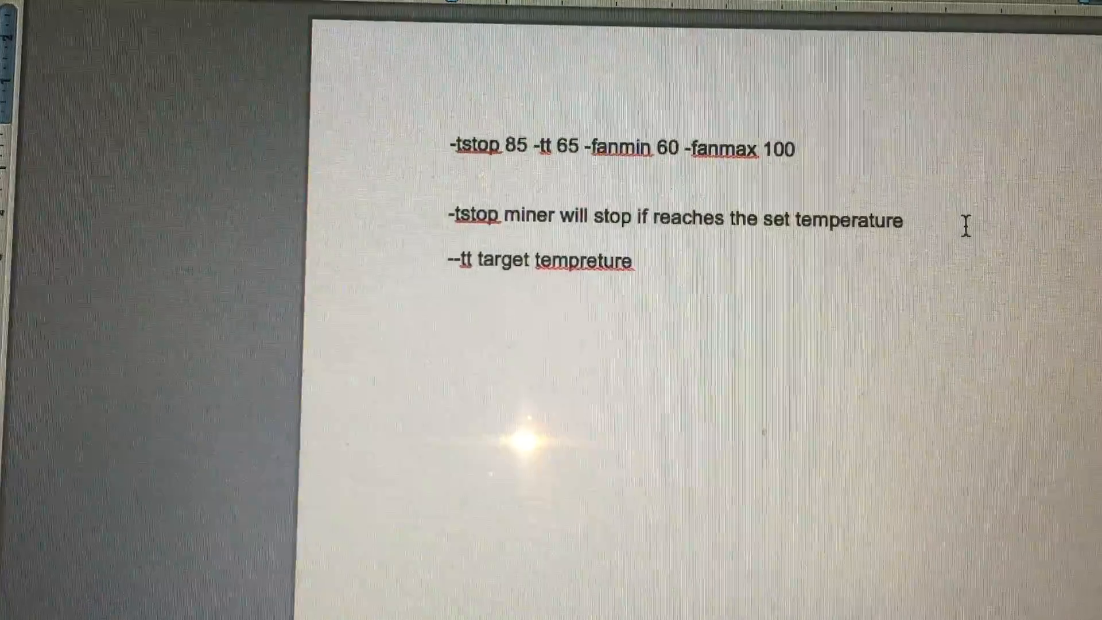
{"action": "key", "text": "Return"}
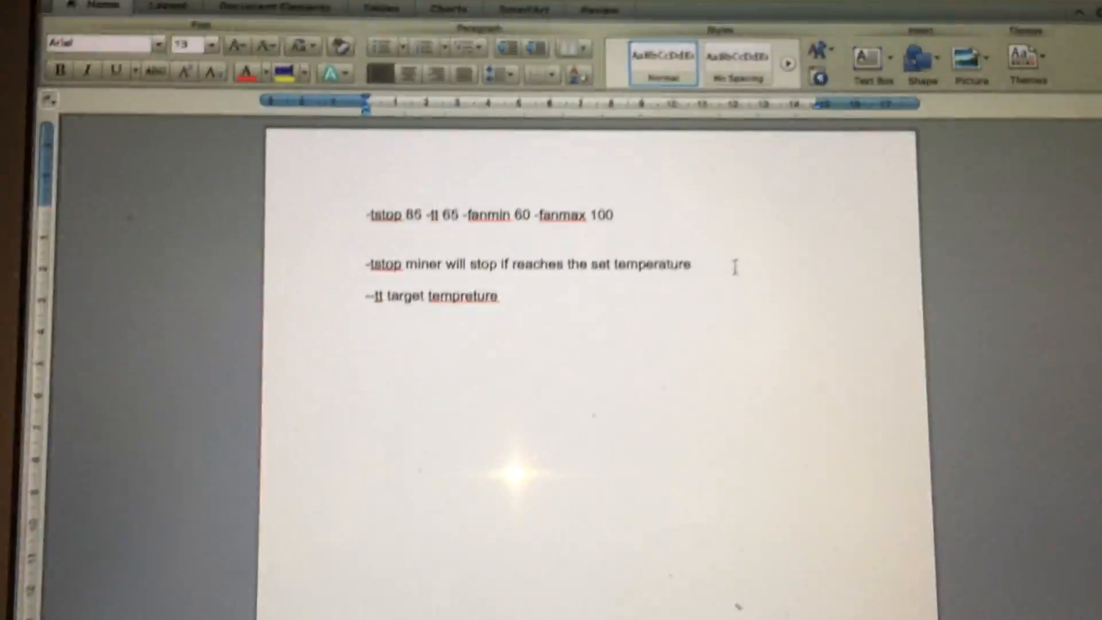
{"action": "scroll", "scroll_direction": "down", "scroll_amount": 3}
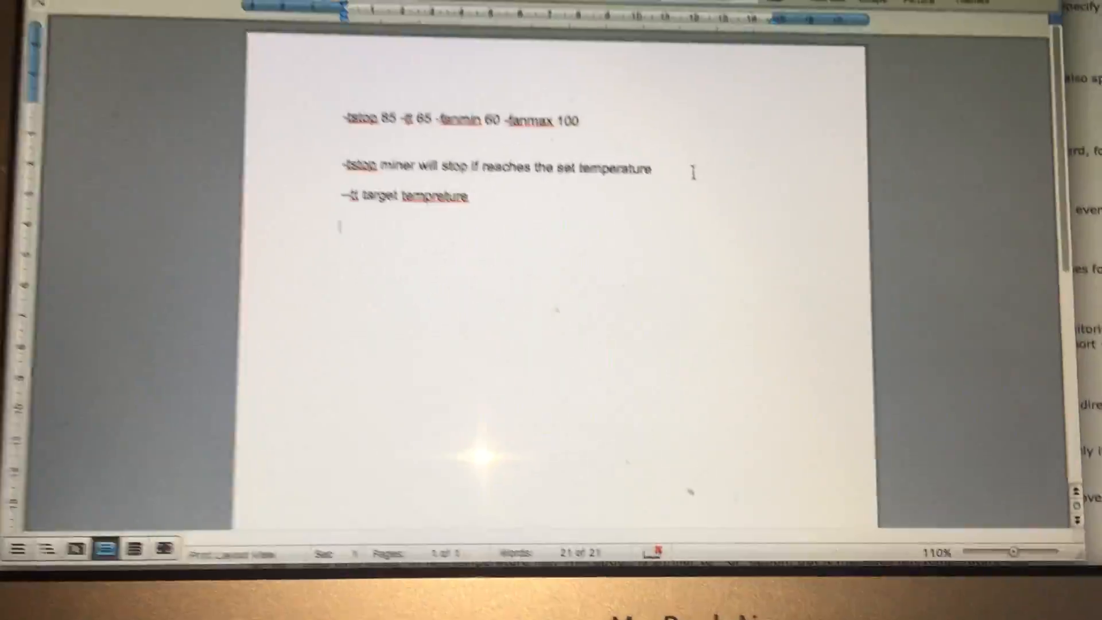